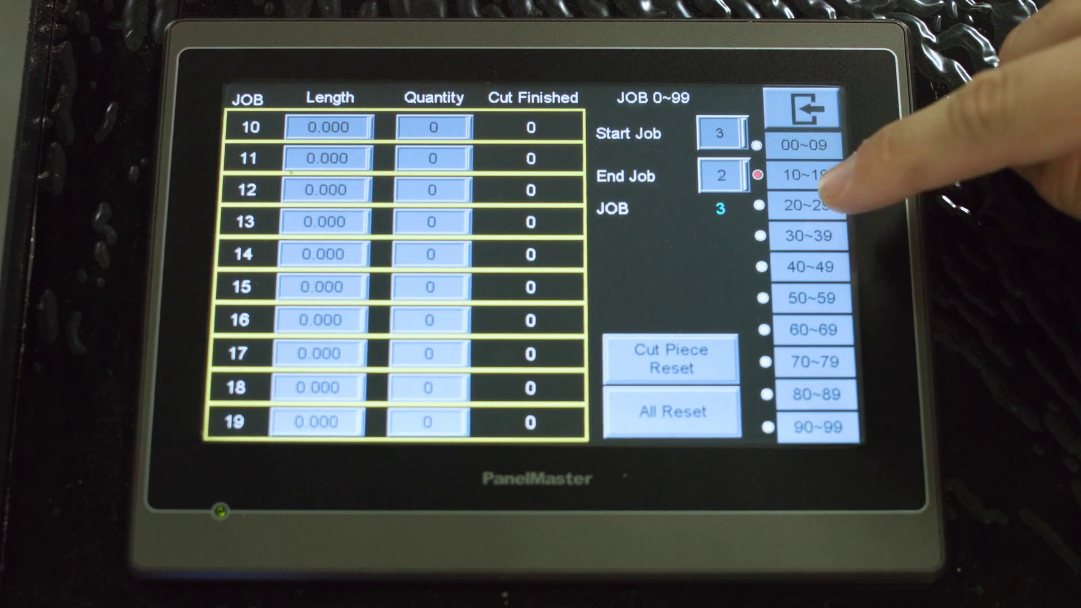
# Switch the job table to the 40~49 range, listing jobs 40 through 49.
pyautogui.click(812, 265)
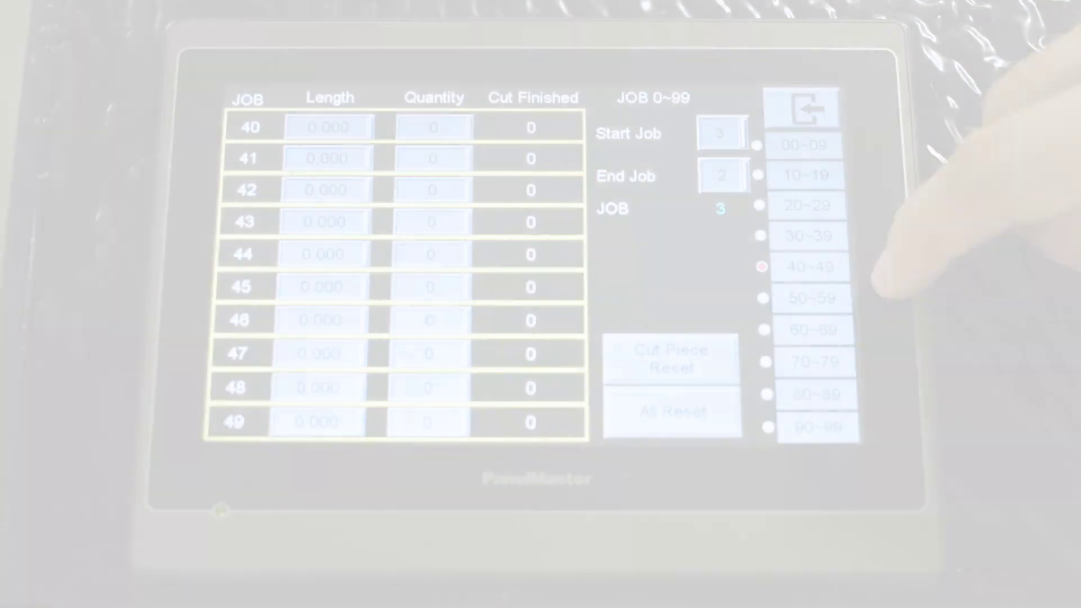